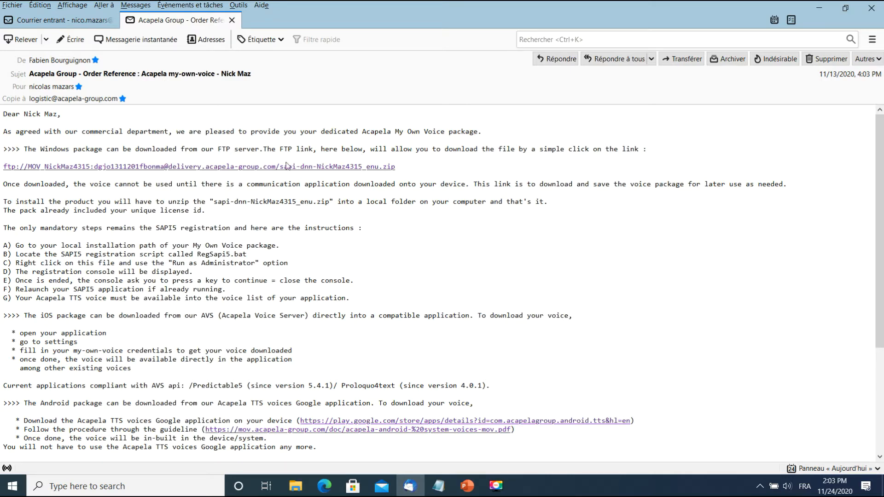
mouse_move(268, 173)
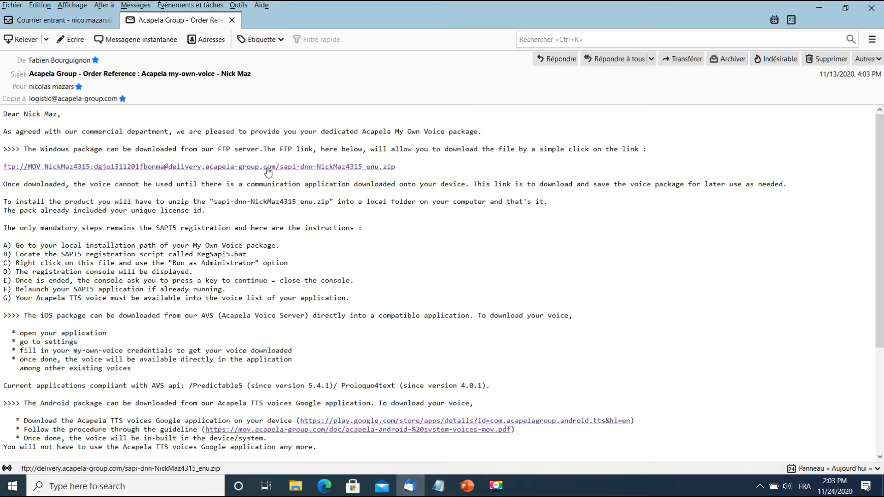
Download the Windows voice package zip from the email's FTP link and save it to the desktop.
click(198, 166)
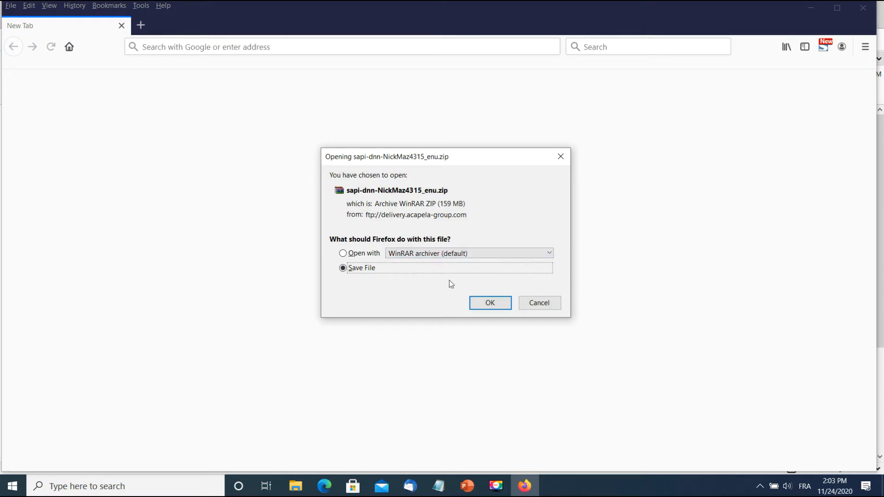
click(489, 303)
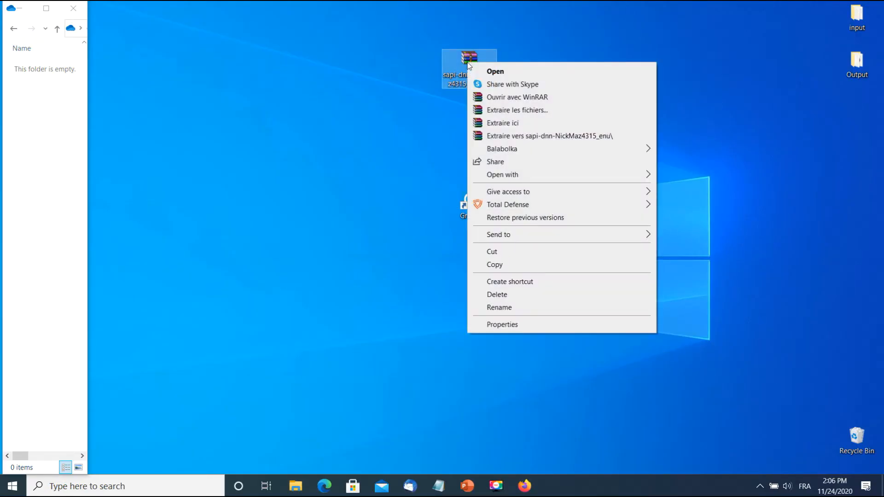
mouse_move(515, 97)
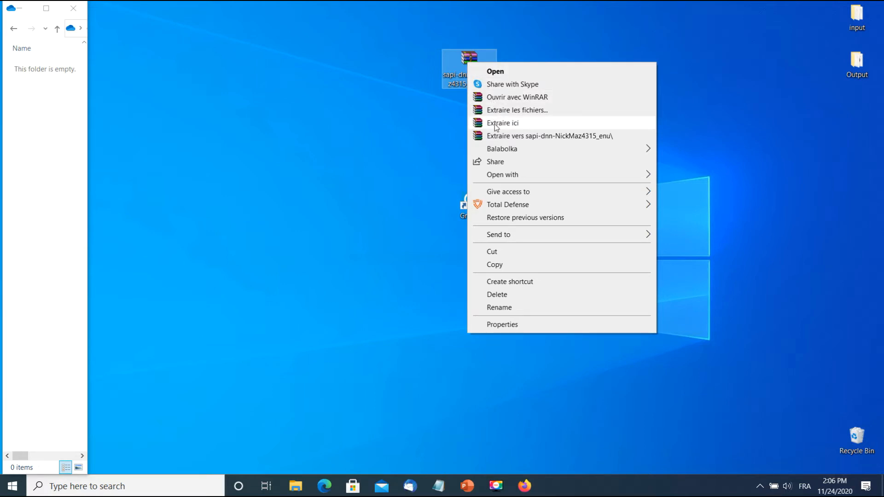
Extract the voice package zip here with WinRAR's Extraire ici option.
click(501, 123)
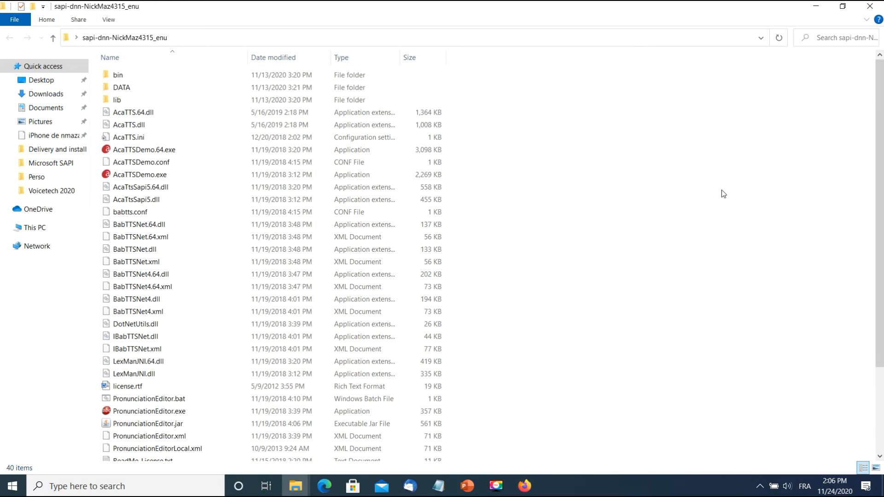
mouse_move(739, 64)
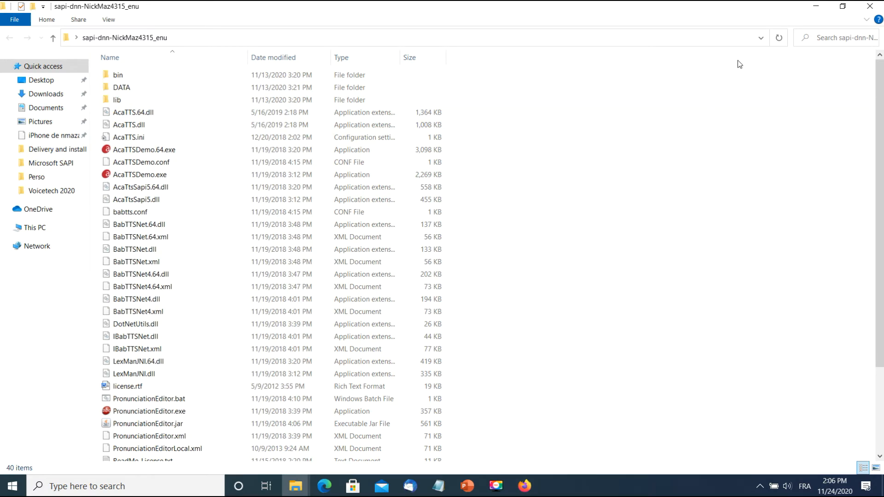
Open the sapi-dnn-NickMaz4315_enu folder and select the RegSapi5.bat script near the bottom.
click(135, 249)
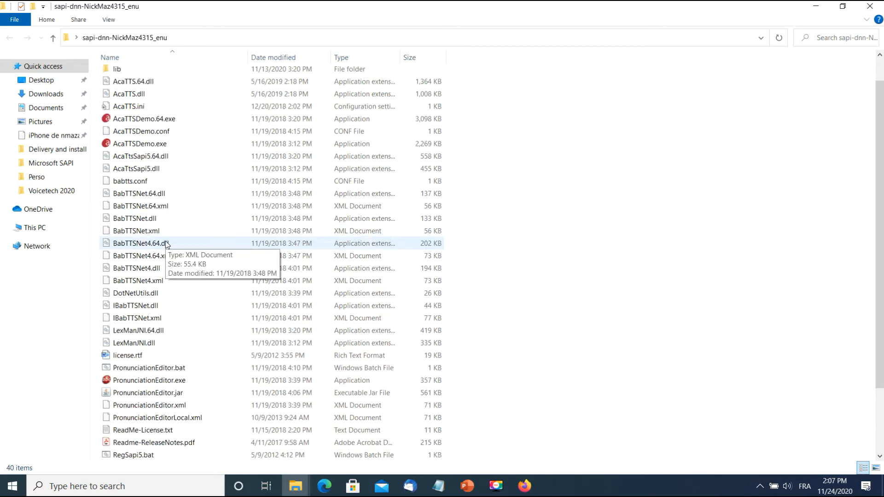
scroll(down, 3)
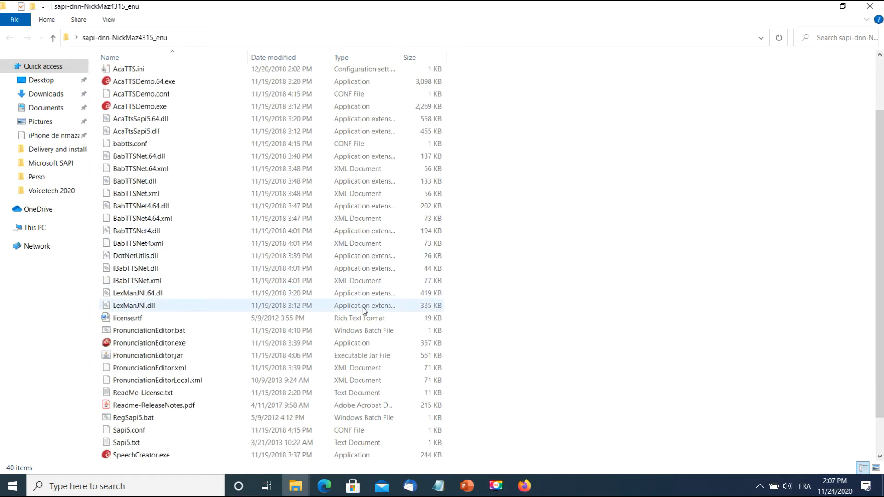
click(143, 392)
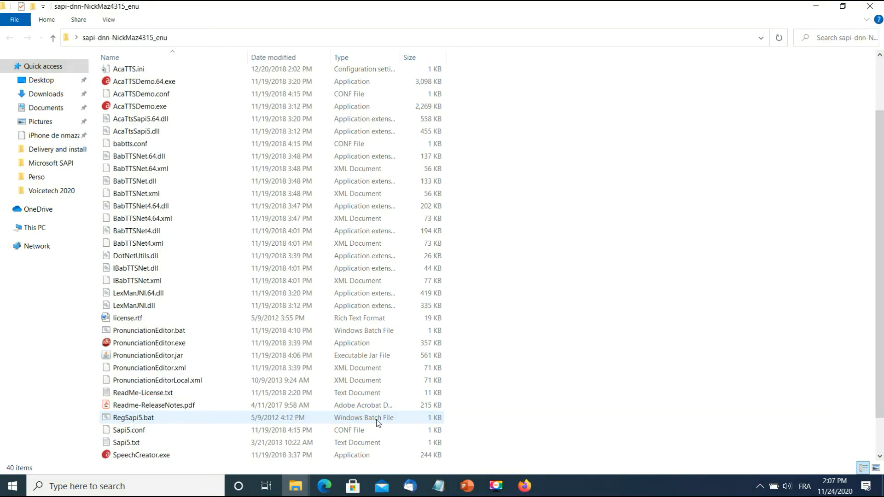
click(154, 405)
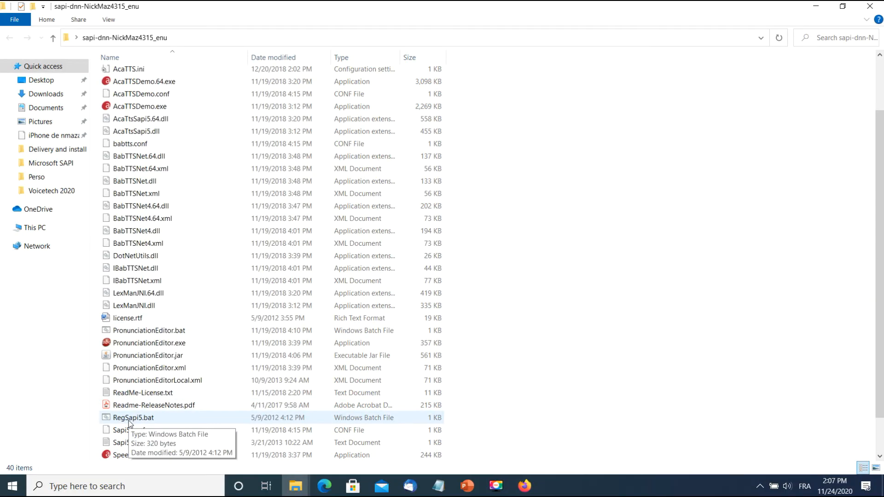
Run RegSapi5.bat as administrator, allowing it past SmartScreen with More info and Run anyway.
right_click(133, 417)
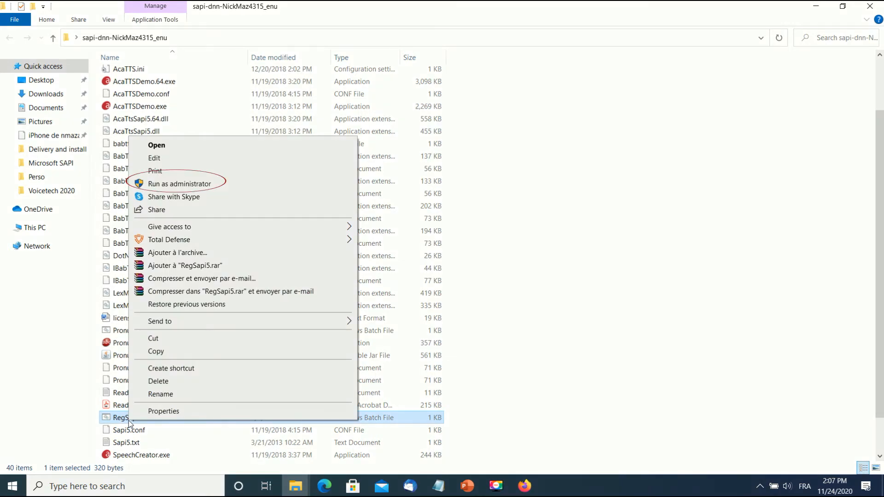
mouse_move(188, 201)
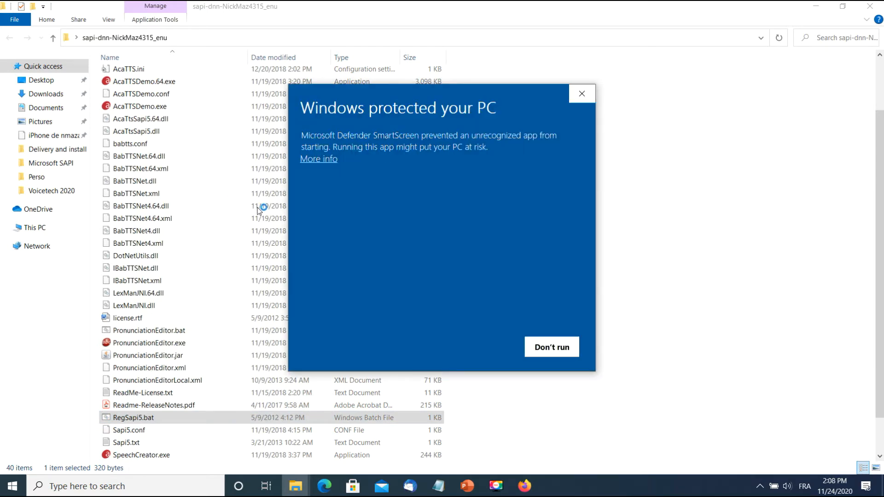
mouse_move(319, 164)
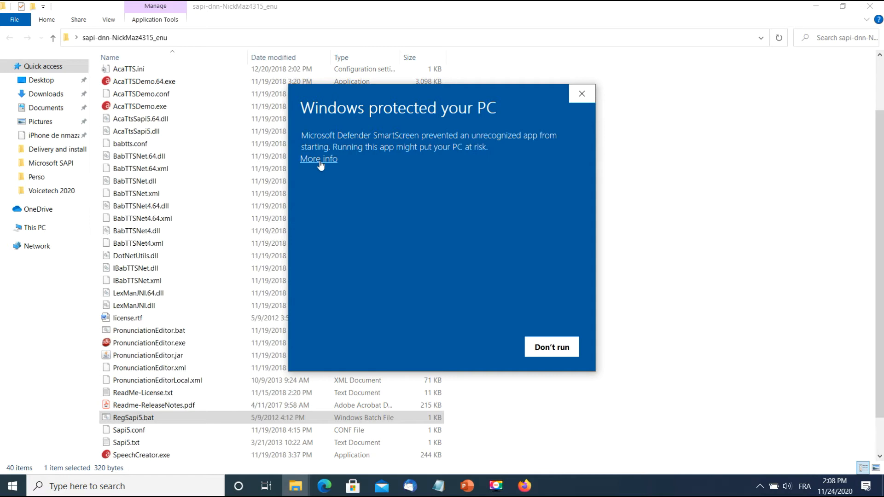
click(318, 158)
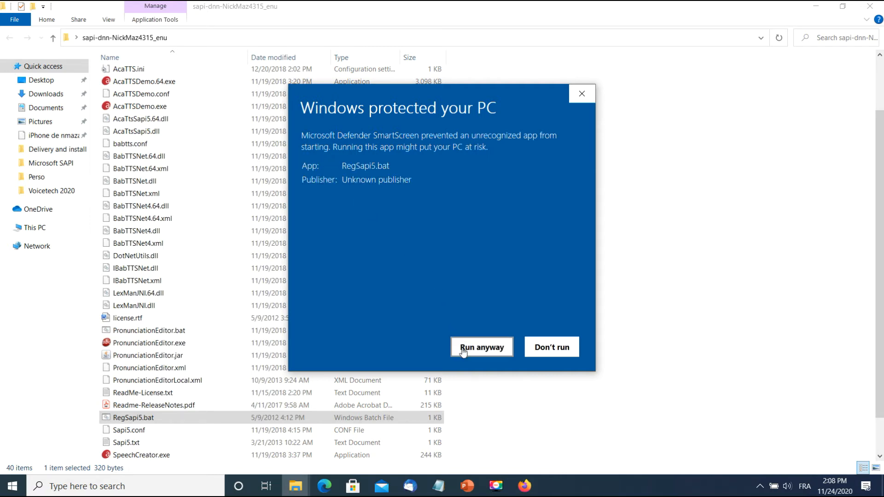
click(481, 347)
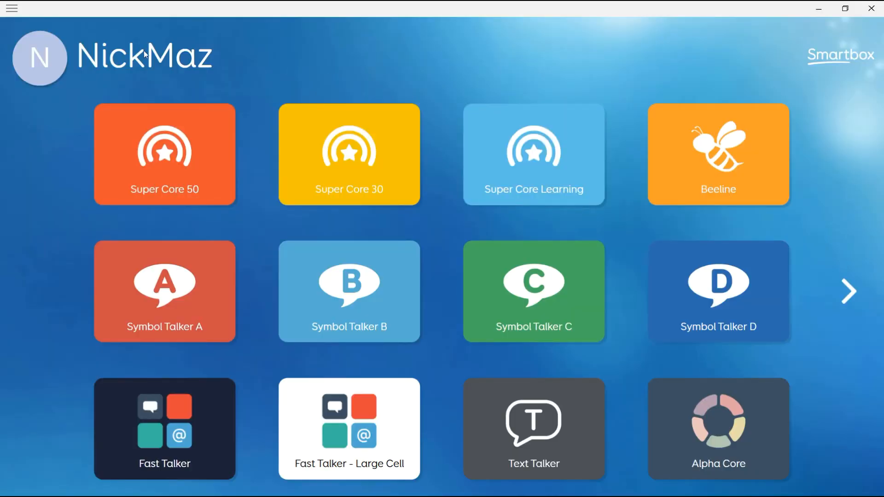
Set the Grid 3 speaking voice to dnn-NickMaz4315_enu in Settings > Speech.
click(11, 9)
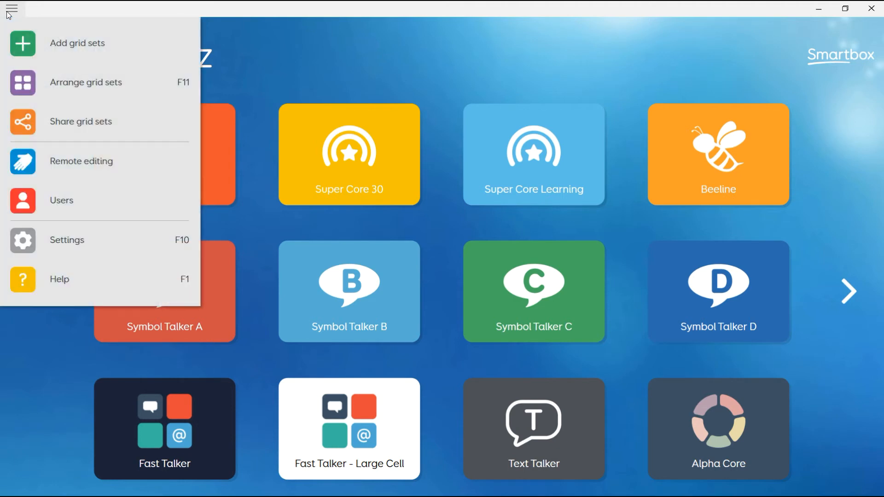
mouse_move(89, 237)
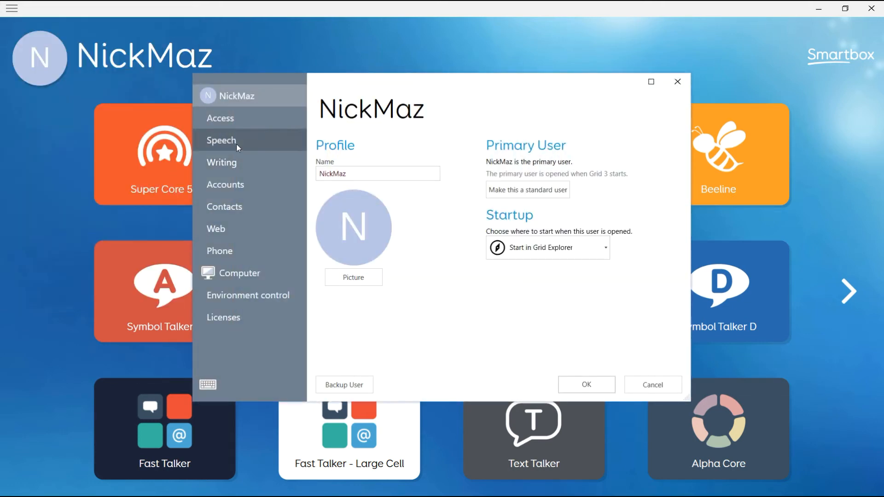
click(220, 140)
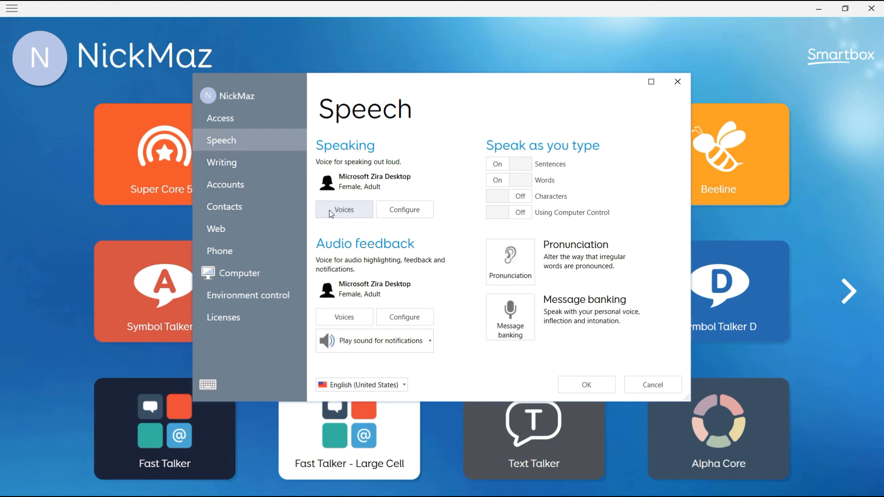
click(343, 209)
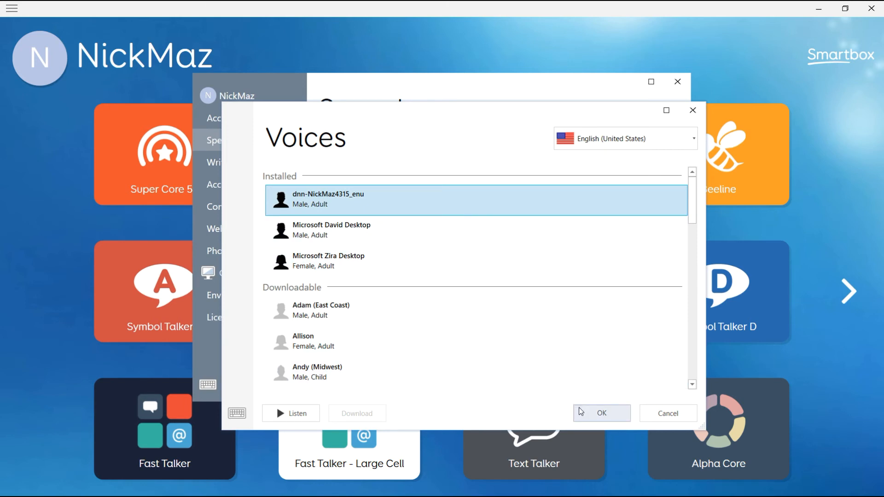
click(601, 414)
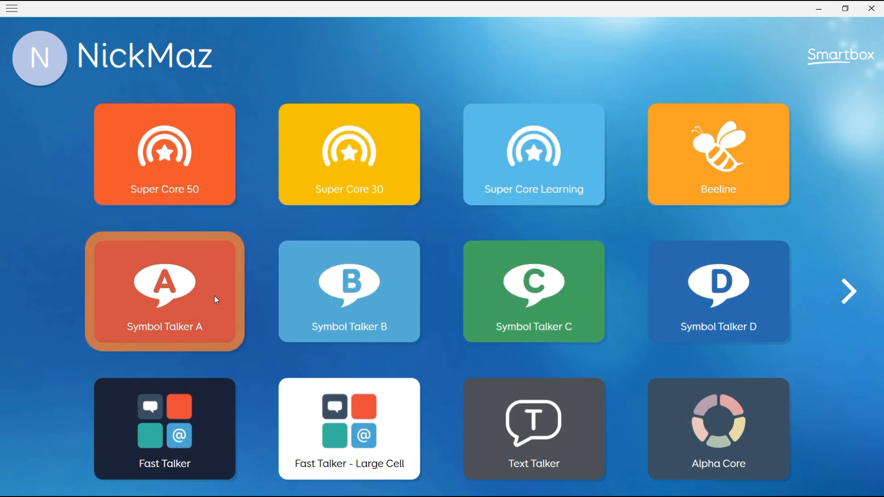
Open Symbol Talker A and add 'I want' and 'water' to the message.
click(164, 290)
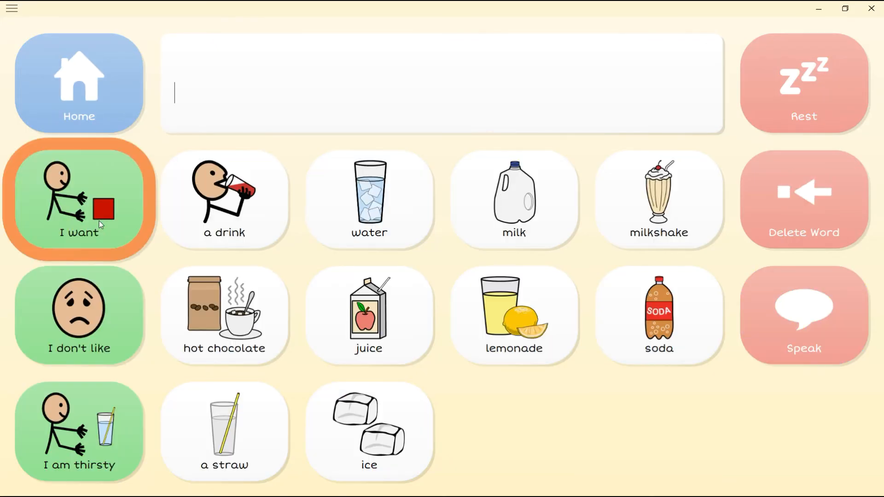
click(78, 199)
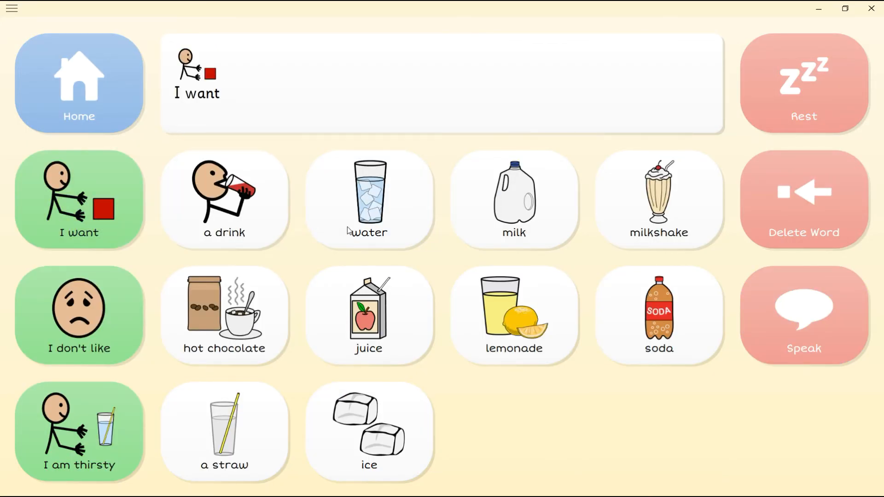
click(368, 200)
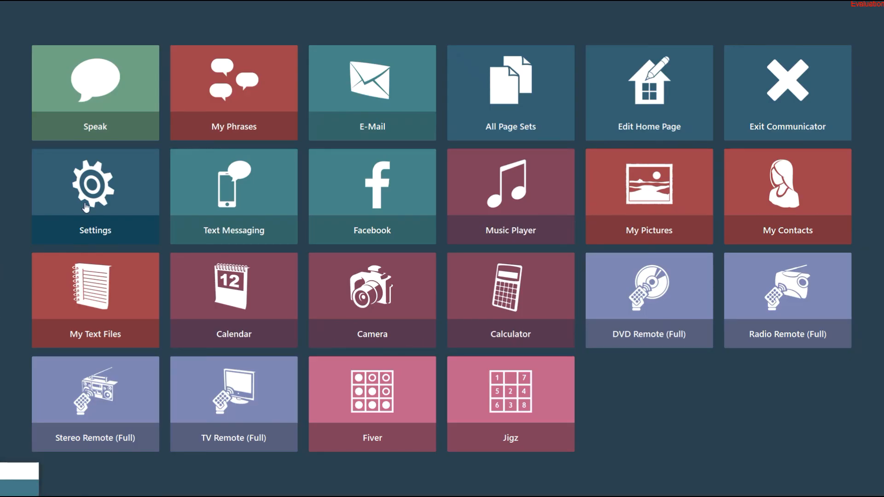
Choose the dnn Acapela TTS for My Own Voice tile on page 2 of Communicator's voices.
click(94, 192)
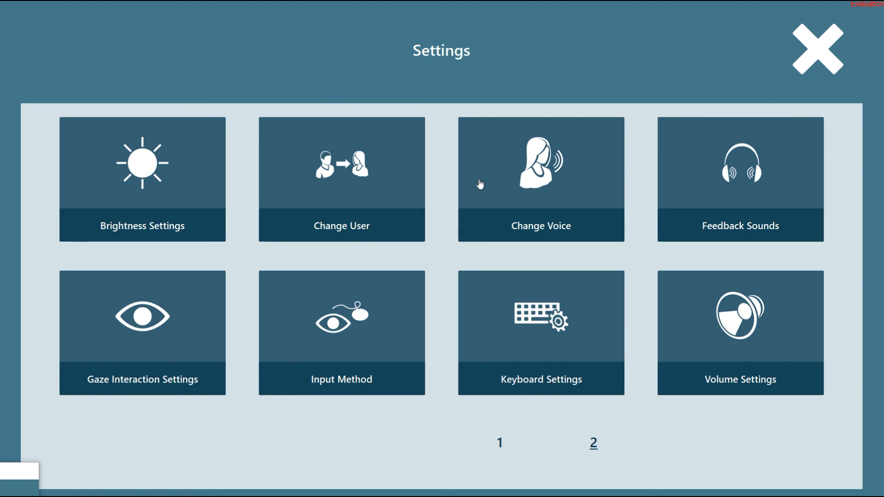
click(539, 179)
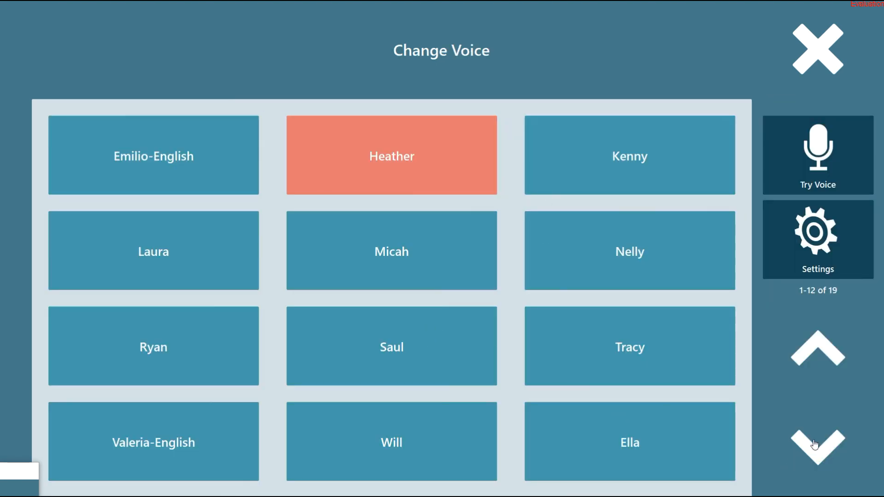
click(816, 445)
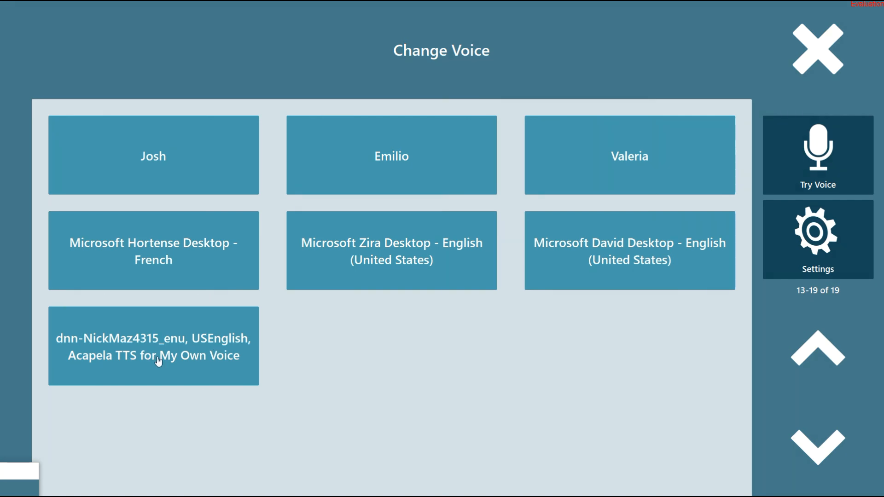
click(153, 346)
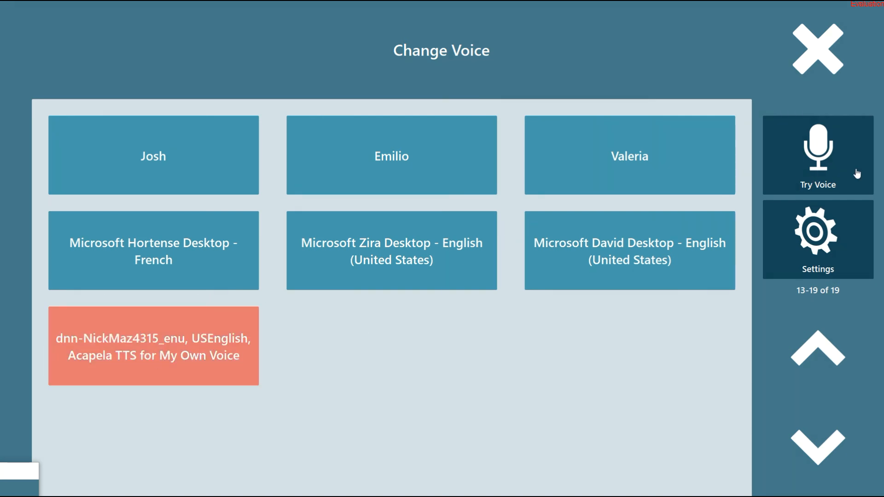